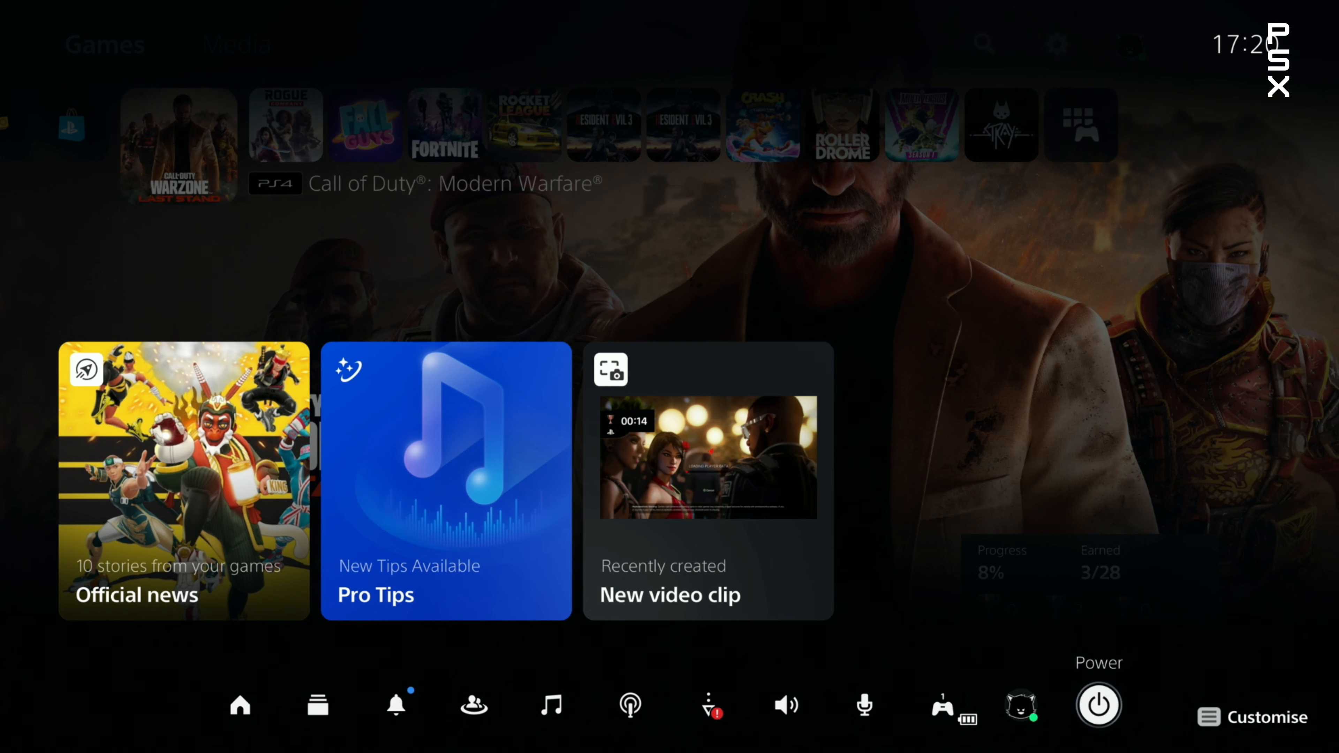
pyautogui.click(1097, 705)
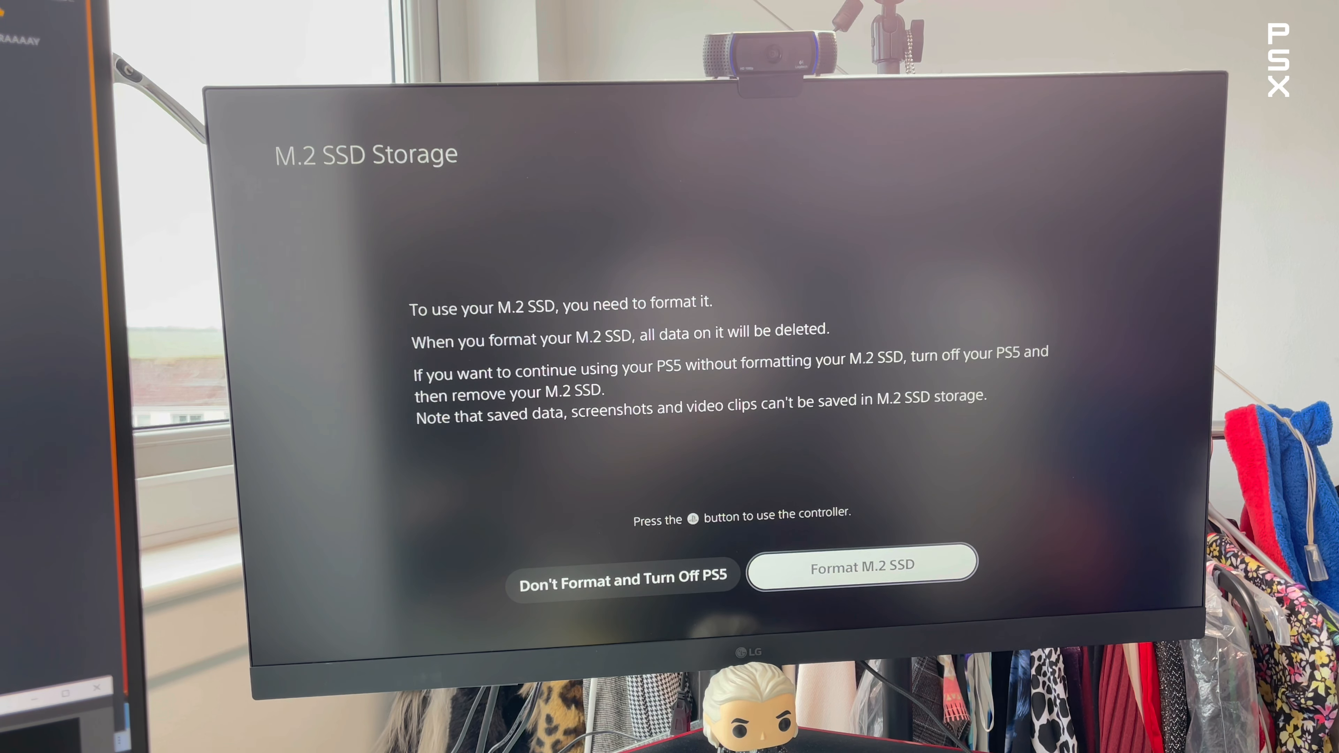
# Step: Choose Format M.2 SSD on the storage prompt and let formatting complete
pyautogui.click(861, 563)
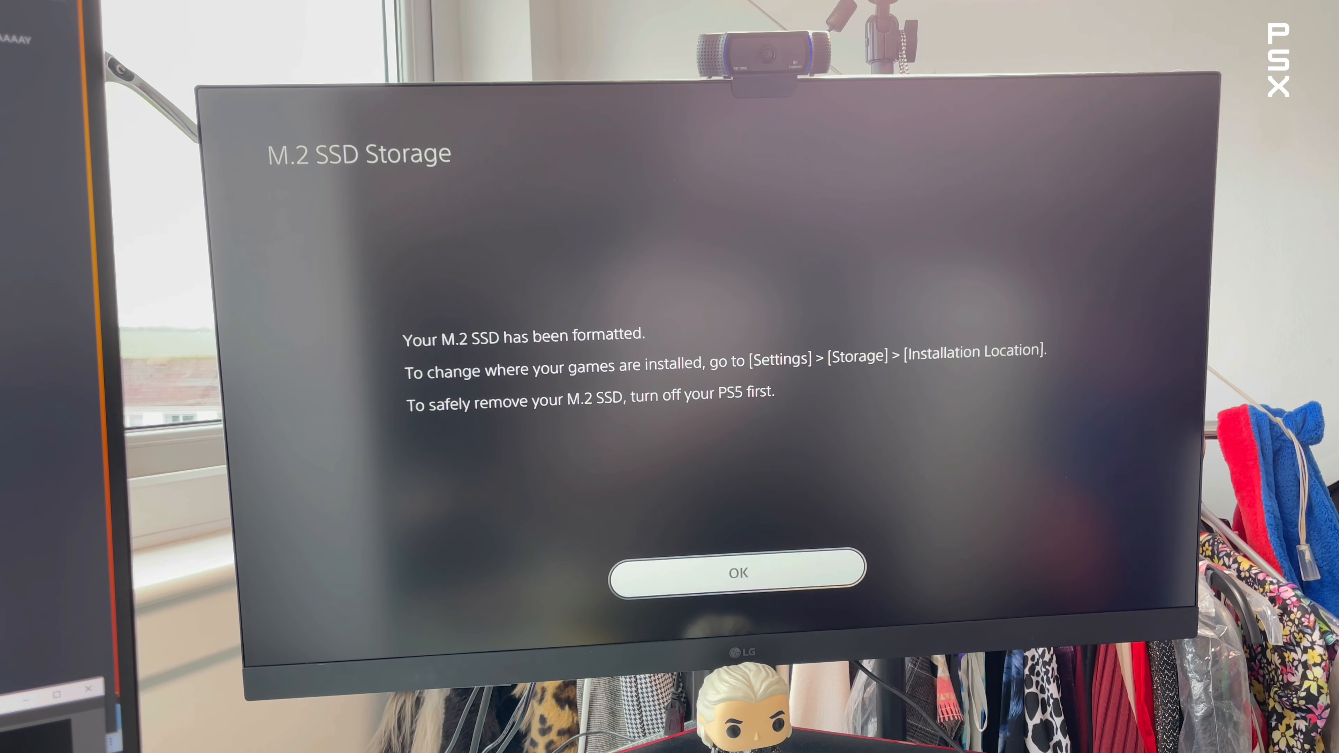
# Step: Dismiss the format confirmation and view M.2 SSD Storage showing 1.00 TB free
pyautogui.click(740, 573)
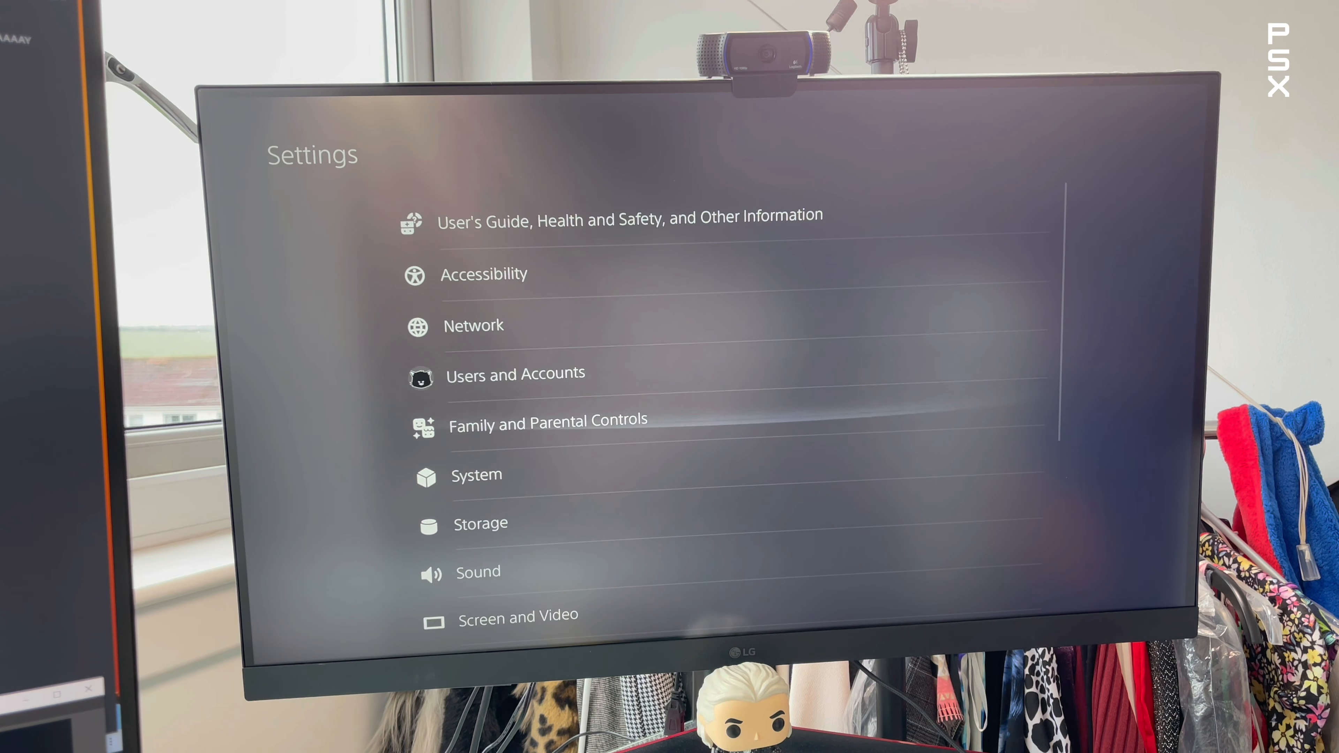
pyautogui.click(480, 524)
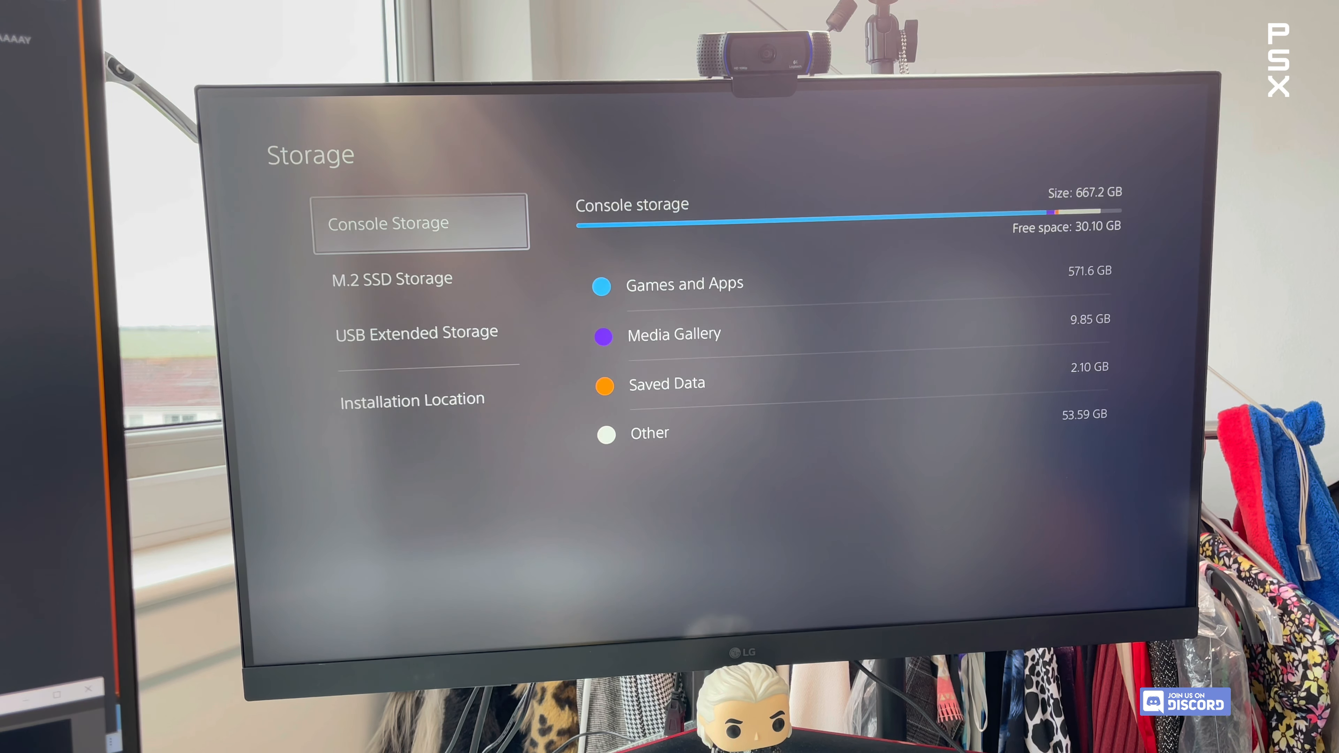
pyautogui.click(392, 278)
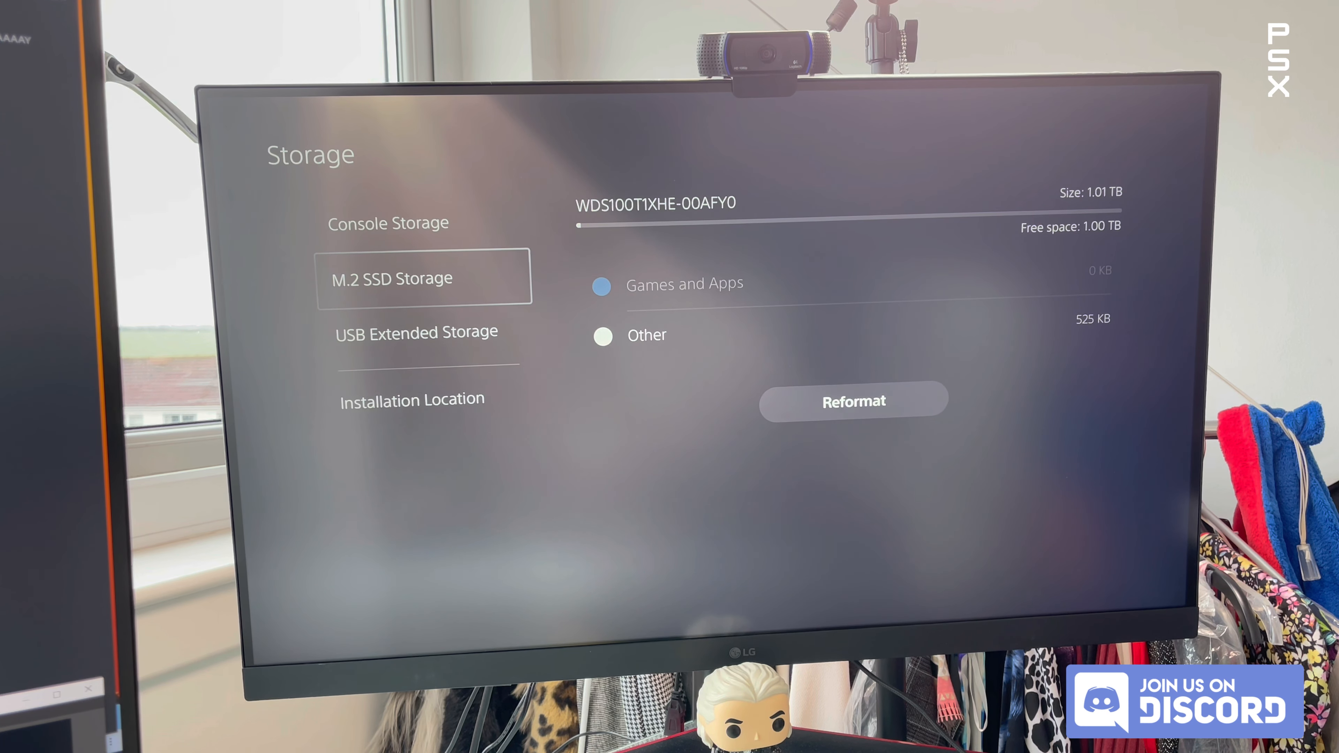